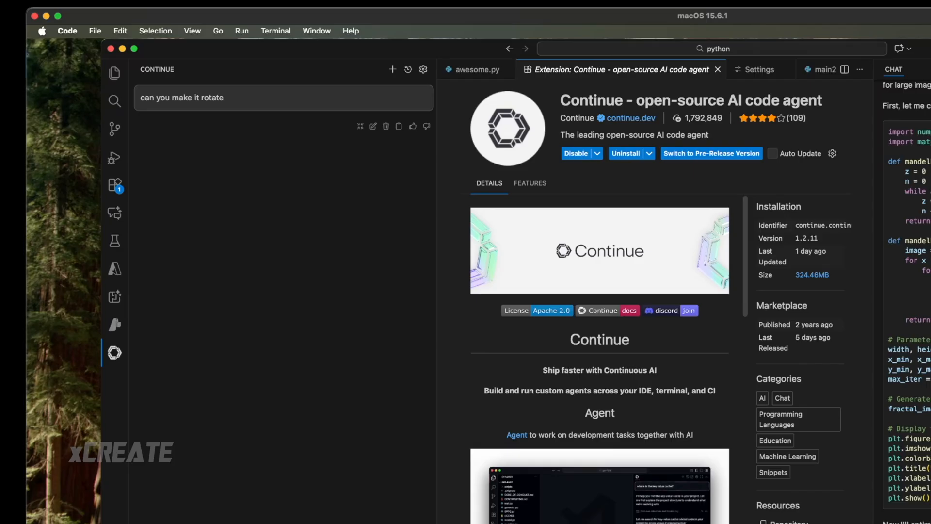
Show Continue's Models settings with the remote Qwen3-Coder model assigned to chat and edit.
{"action": "left_click", "coordinate": [423, 69]}
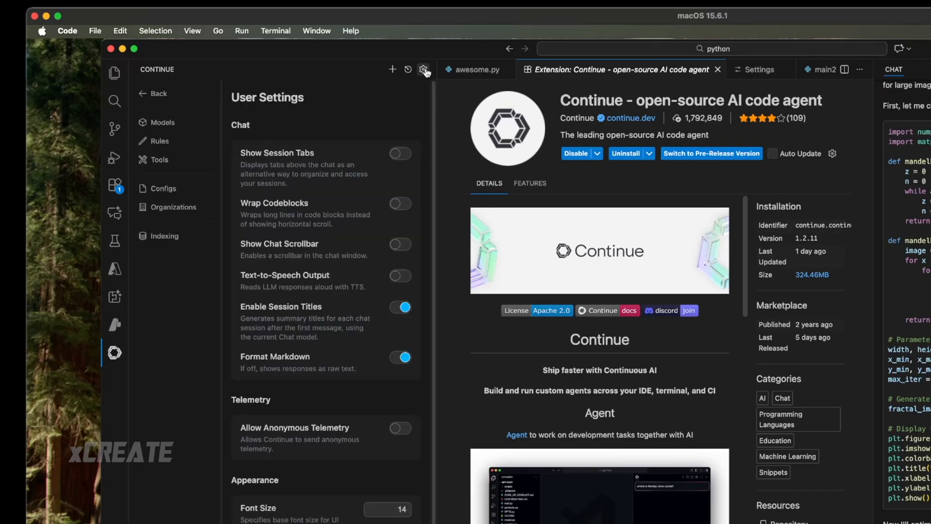
{"action": "left_click", "coordinate": [163, 122]}
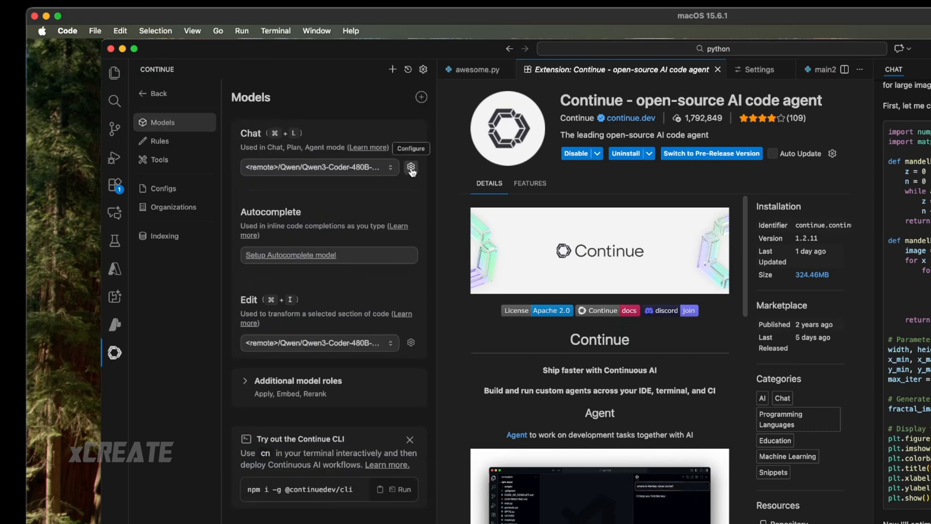